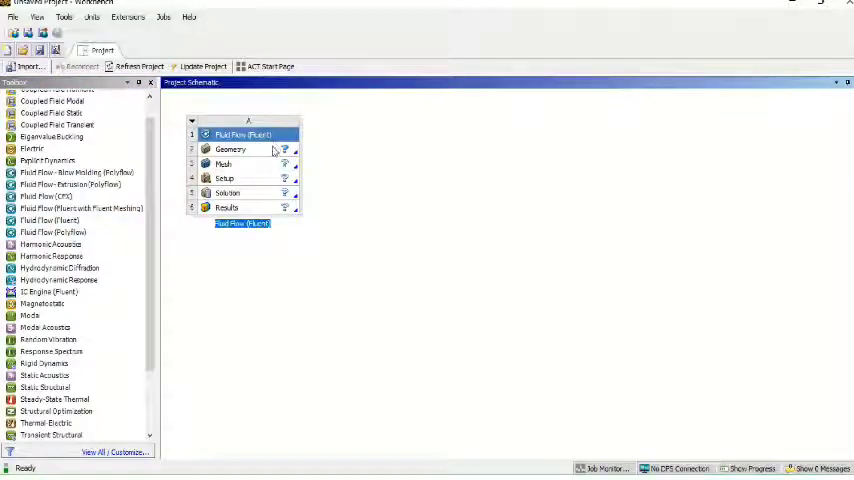
# - Finish naming the Fluent analysis system and select its Geometry cell
pyautogui.click(223, 163)
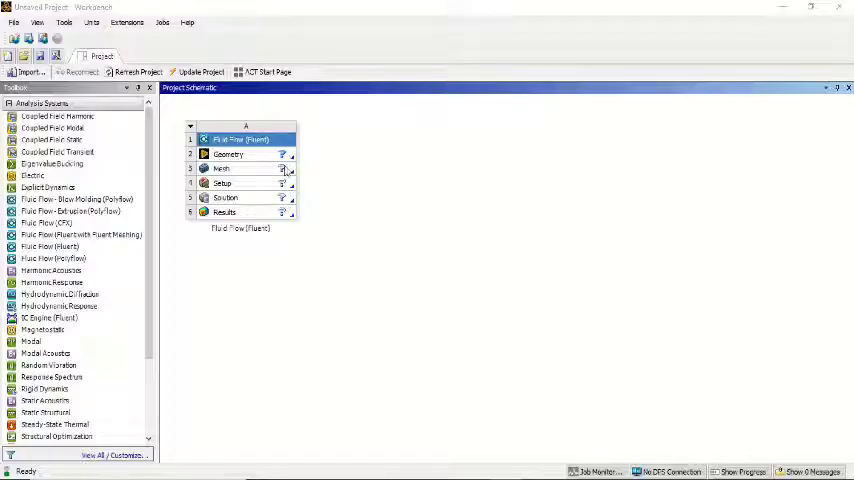
pyautogui.click(228, 154)
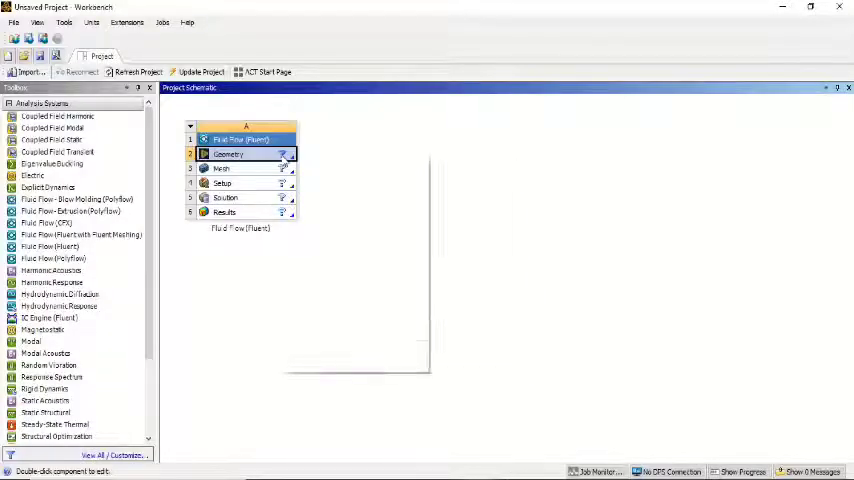
pyautogui.rightClick(228, 154)
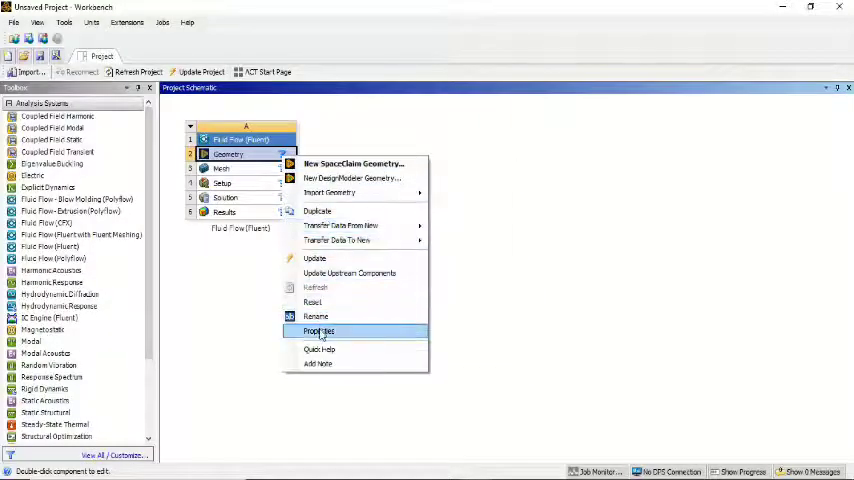
pyautogui.click(319, 331)
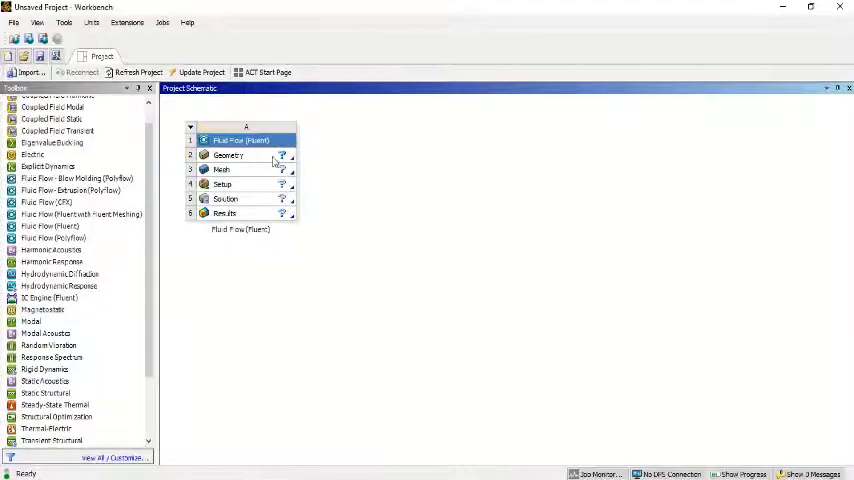
# - Launch New DesignModeler Geometry from the Geometry cell's context menu
pyautogui.click(228, 155)
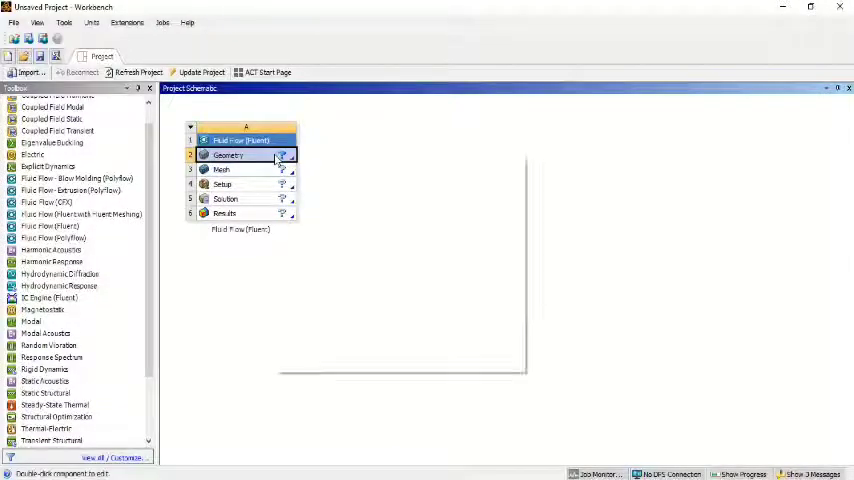
pyautogui.rightClick(228, 155)
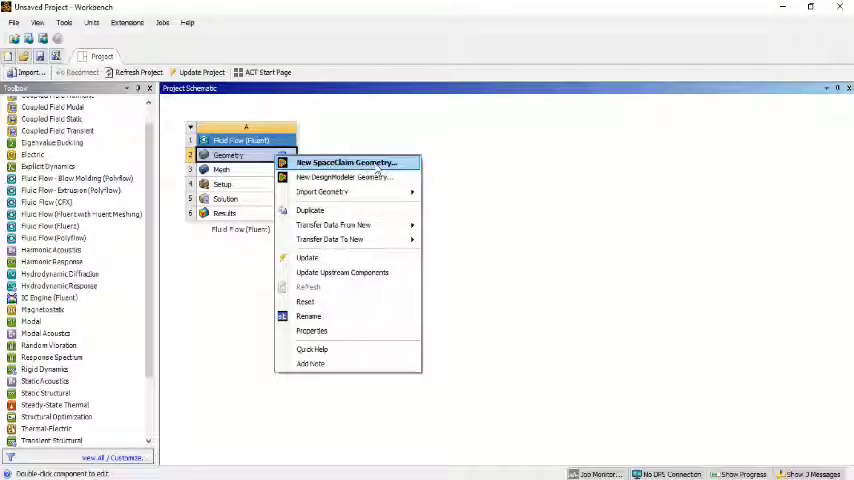
pyautogui.moveTo(345, 177)
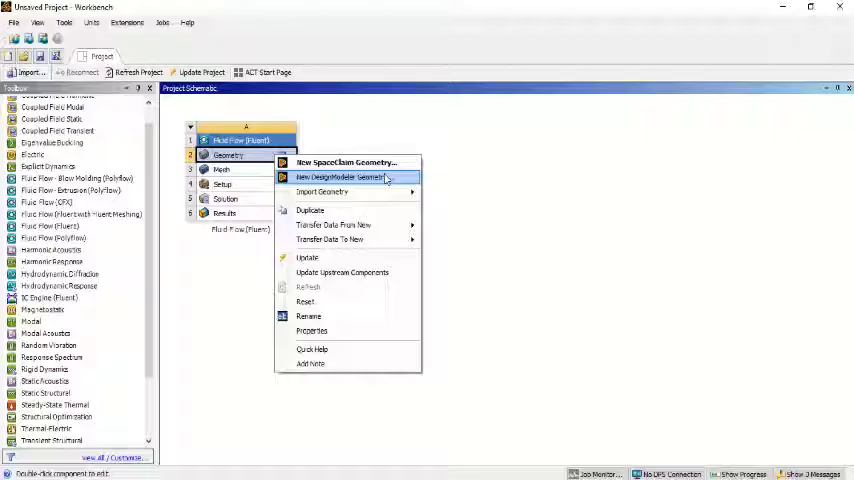
pyautogui.moveTo(375, 177)
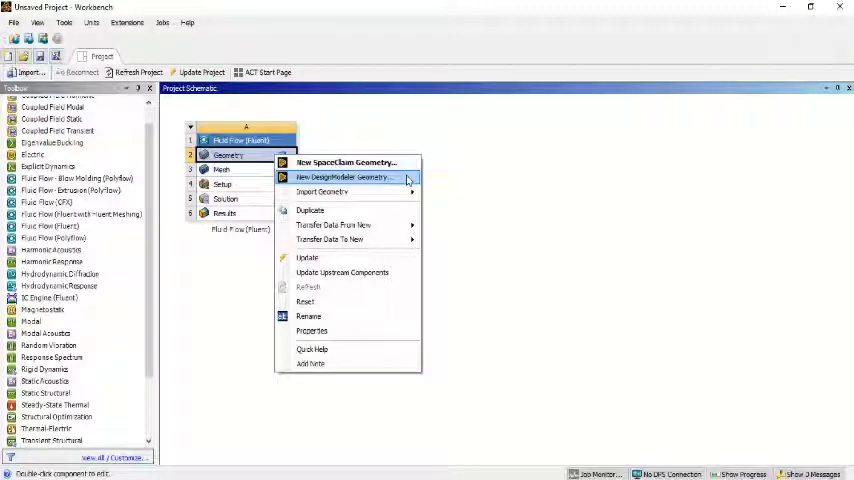
pyautogui.click(342, 177)
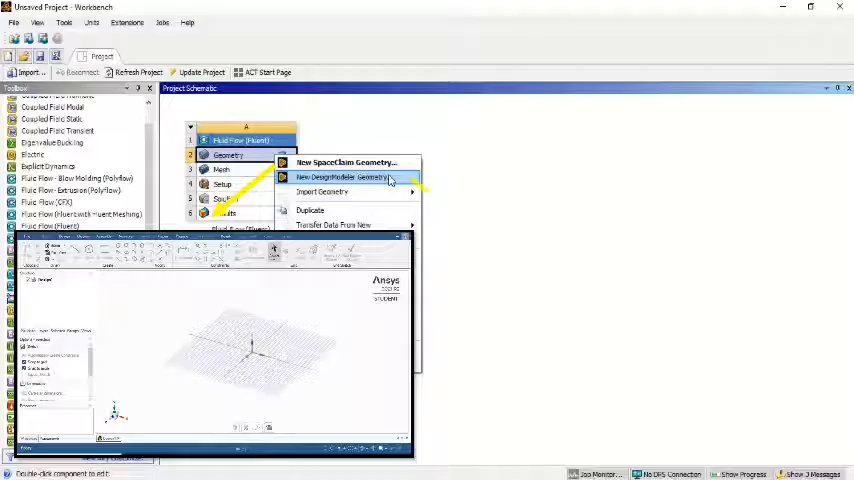
pyautogui.click(340, 177)
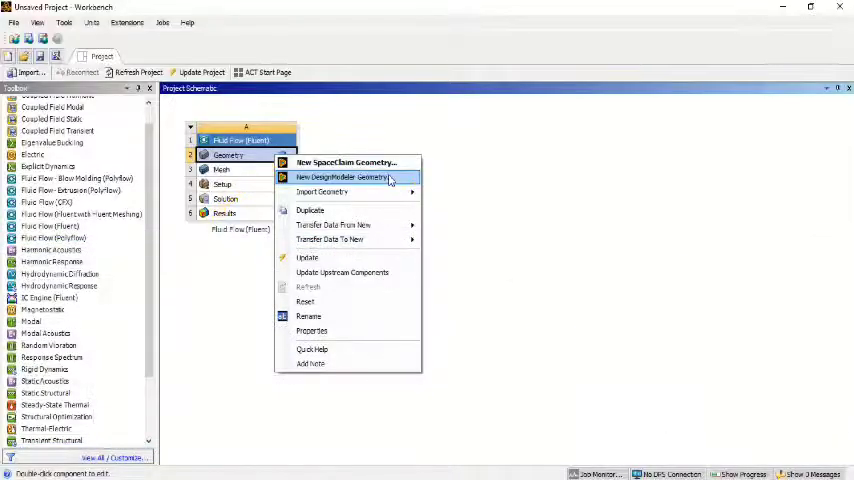
pyautogui.click(341, 177)
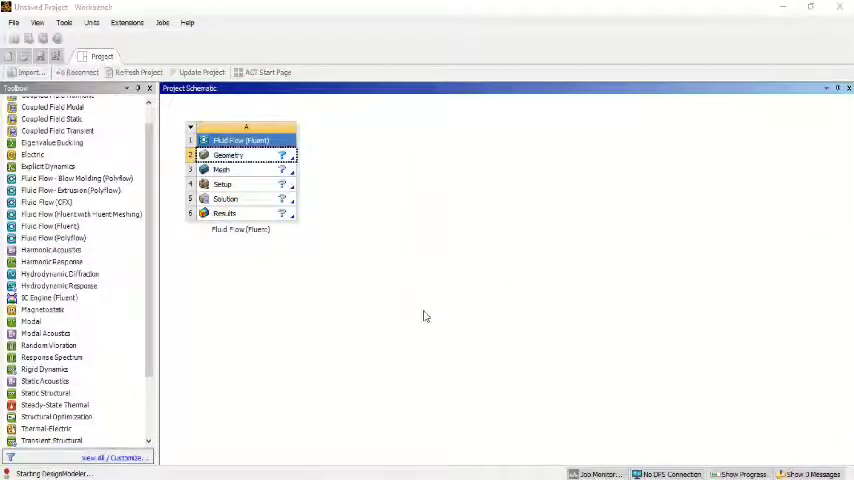
# - Create Sketch1 on the XY plane and bring up the Sketching tools
pyautogui.doubleClick(228, 155)
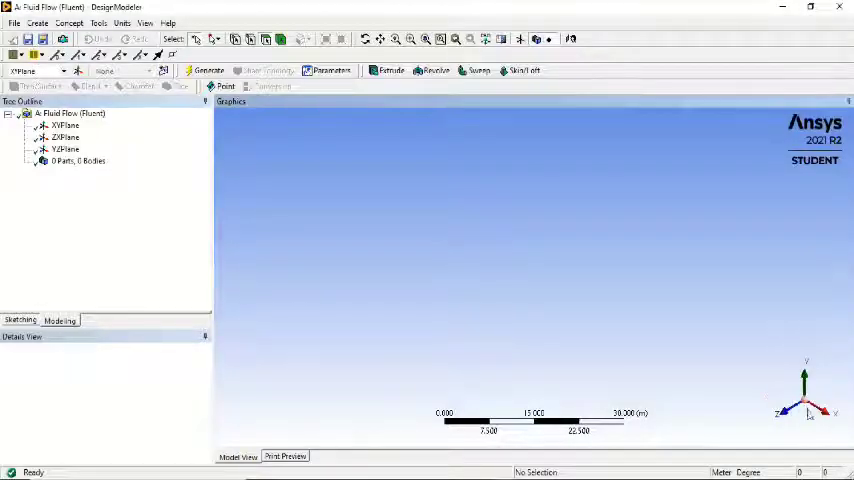
pyautogui.click(64, 125)
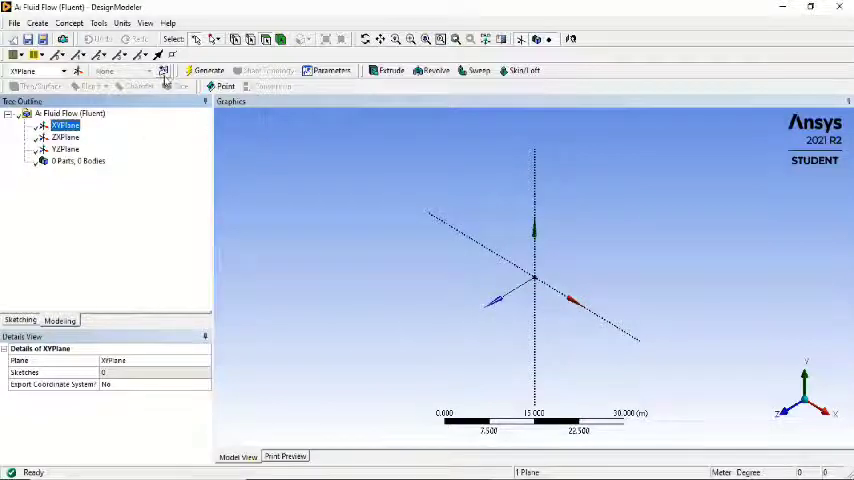
pyautogui.click(163, 71)
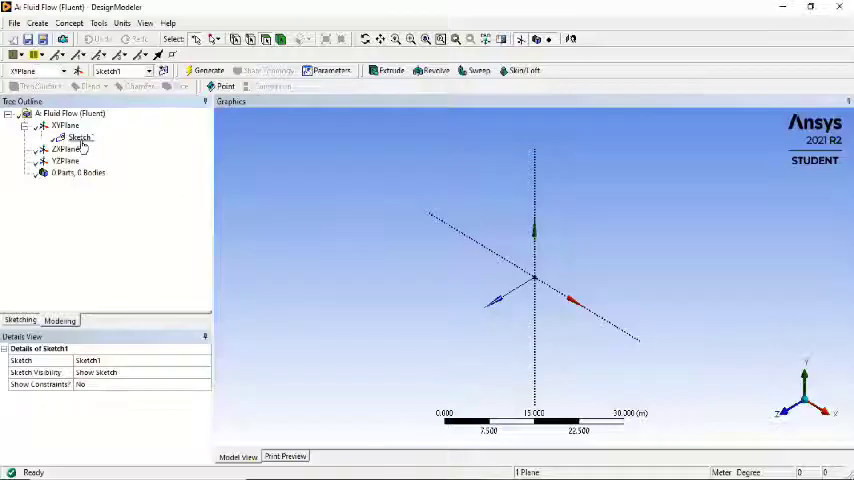
pyautogui.click(80, 137)
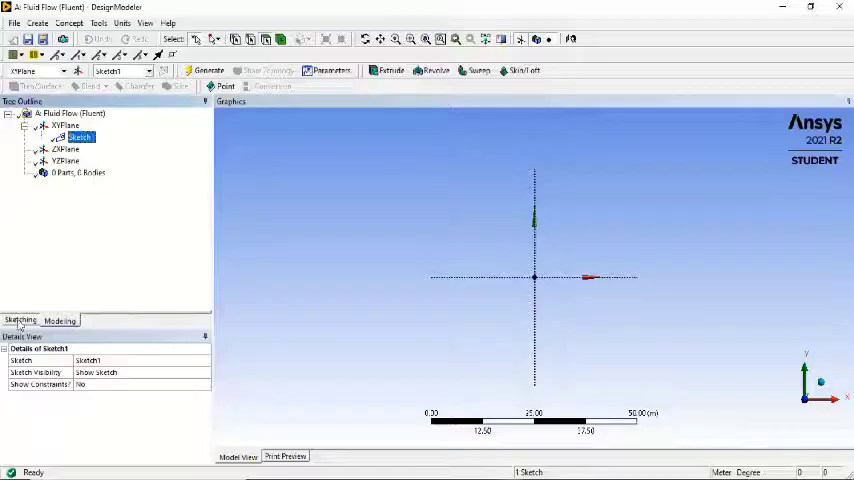
pyautogui.click(20, 320)
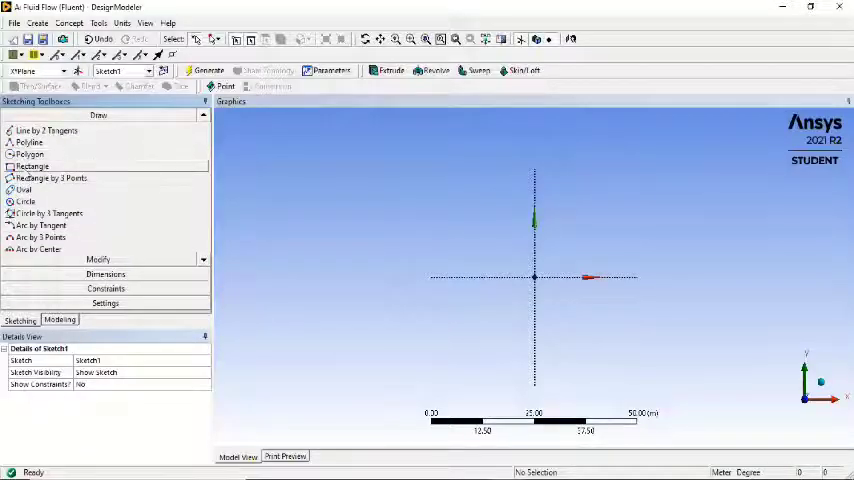
# - Switch units to millimetres and draw a rectangle straddling the vertical axis in Sketch1
pyautogui.click(31, 166)
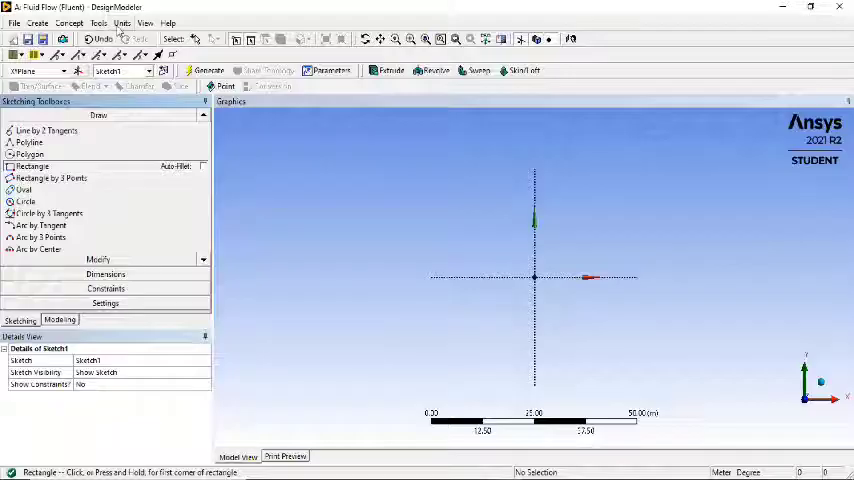
pyautogui.click(122, 23)
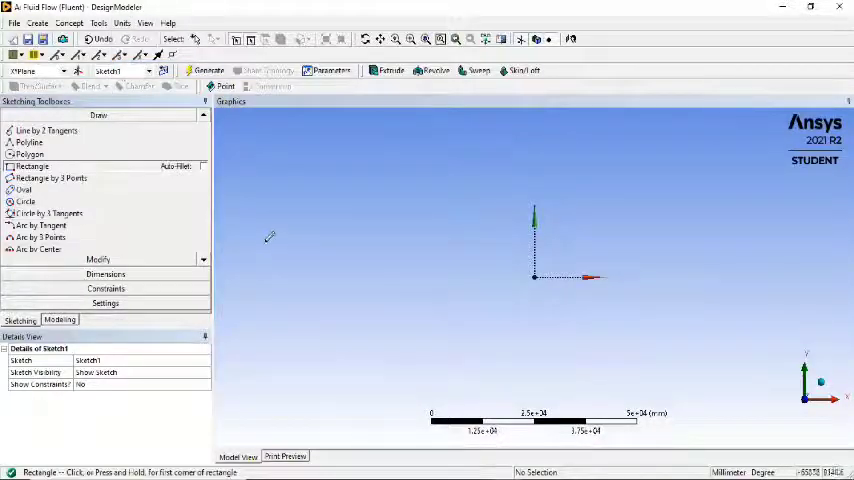
pyautogui.moveTo(528, 263)
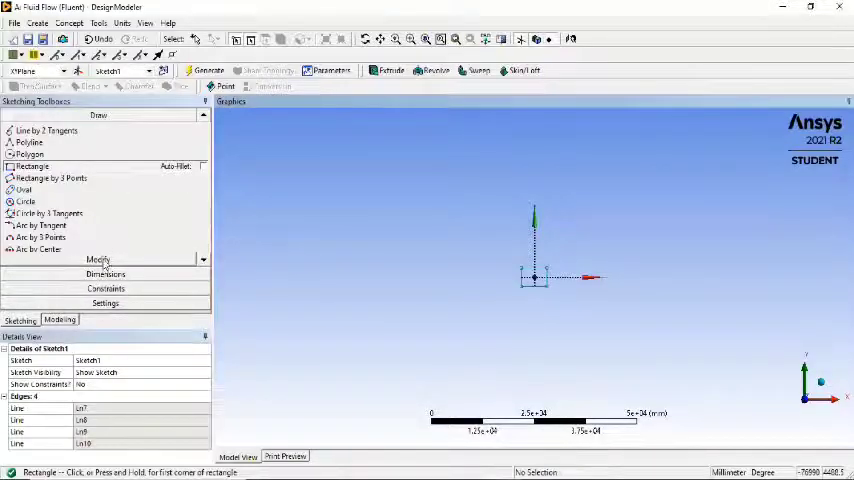
pyautogui.click(98, 159)
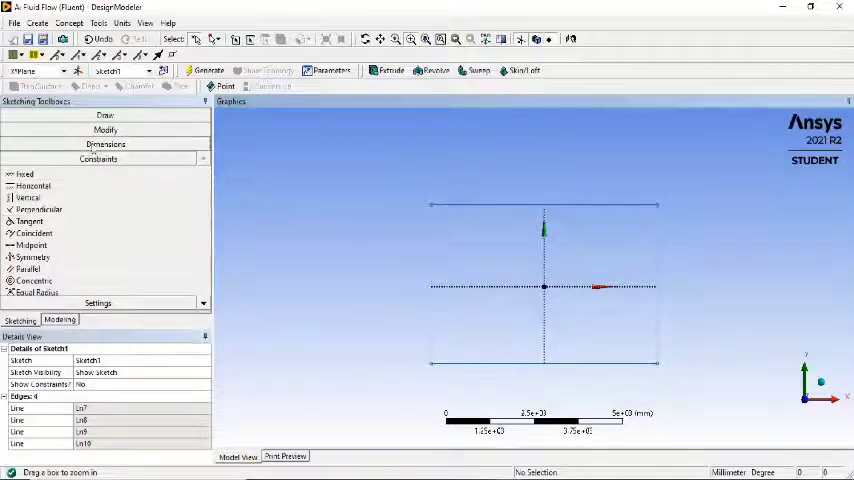
# - Dimension the rectangle's width H1 and height V2, both as 1000 mm
pyautogui.click(105, 143)
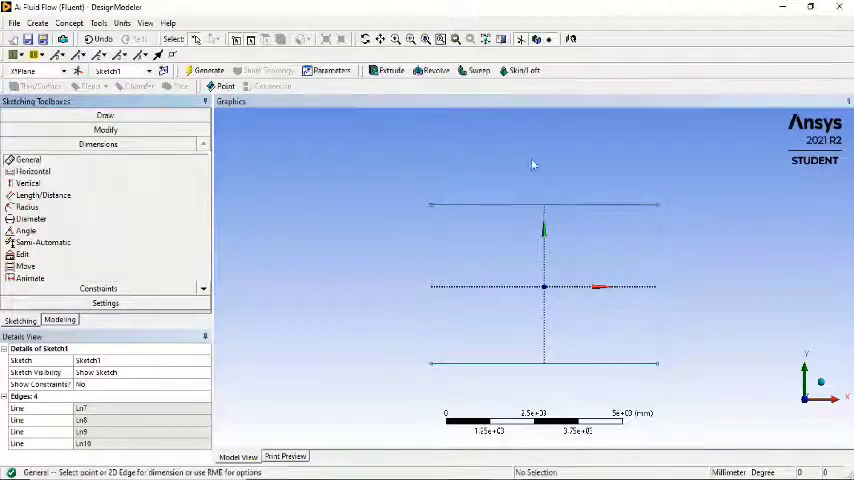
pyautogui.click(543, 178)
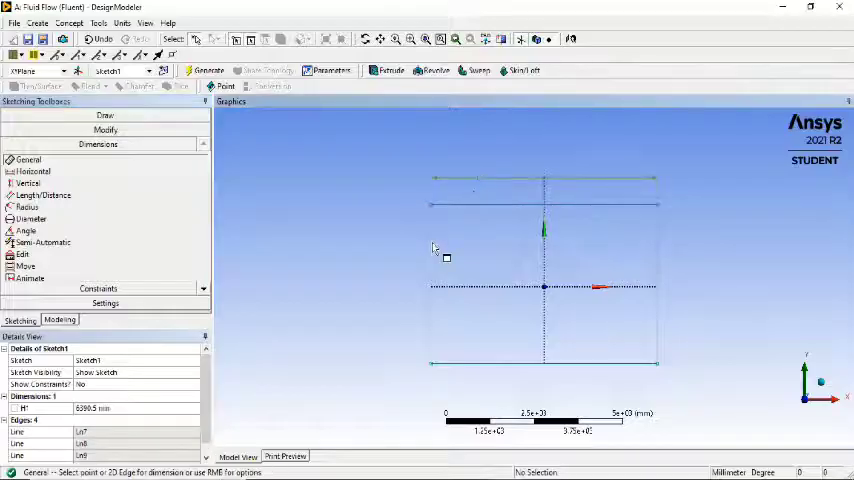
pyautogui.click(424, 237)
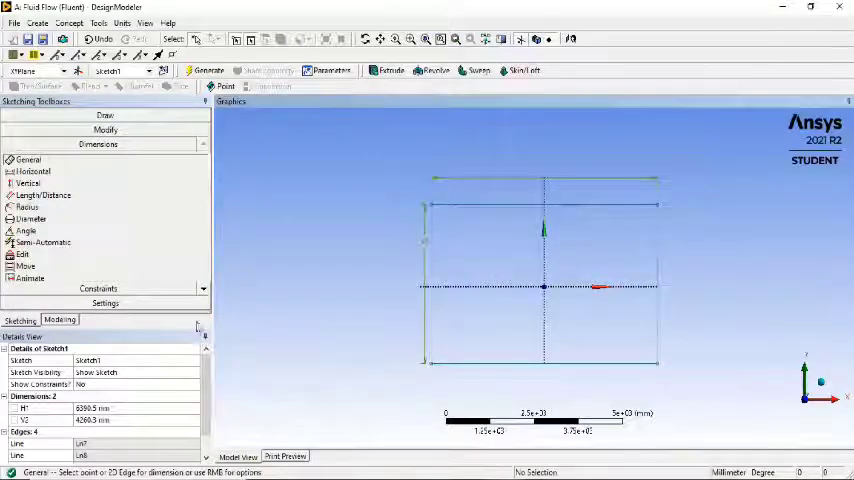
pyautogui.moveTo(350, 294)
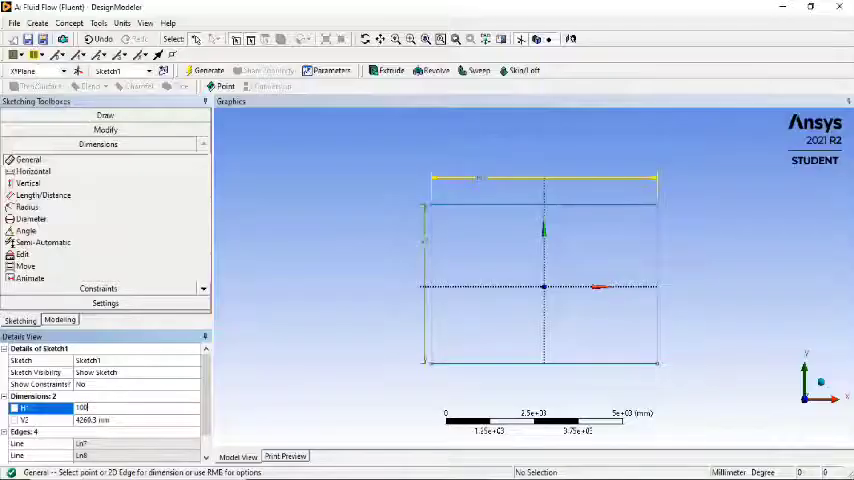
pyautogui.write('1000 mm')
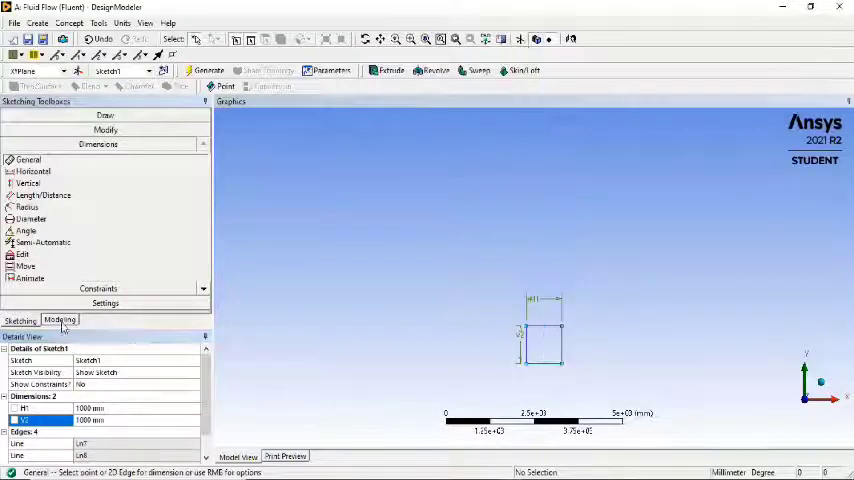
# - Return to the Modeling tree and use Concept surfaces to create the square body
pyautogui.click(59, 320)
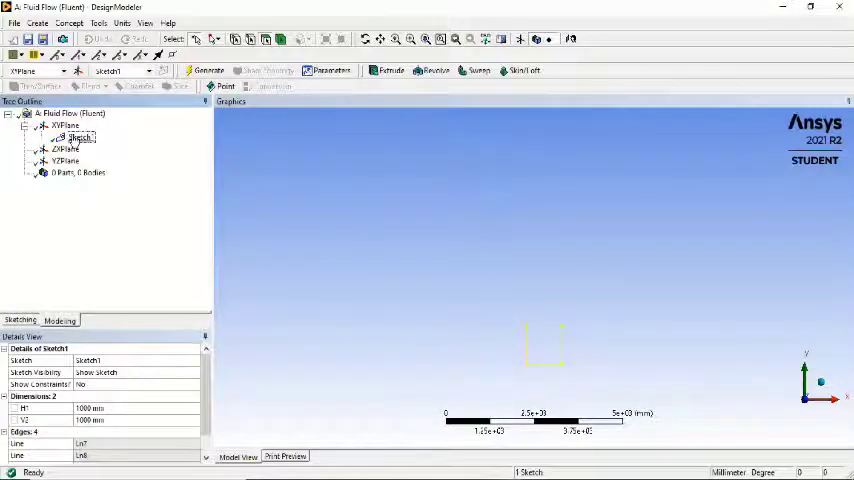
pyautogui.click(70, 23)
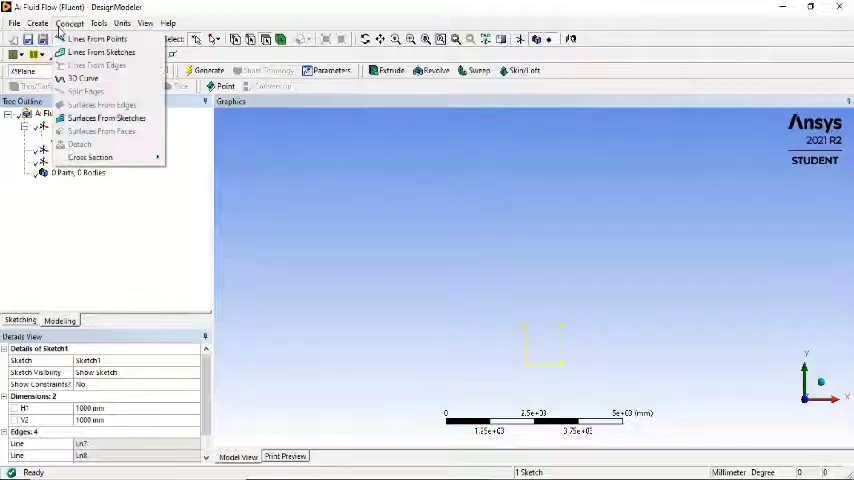
pyautogui.moveTo(97, 65)
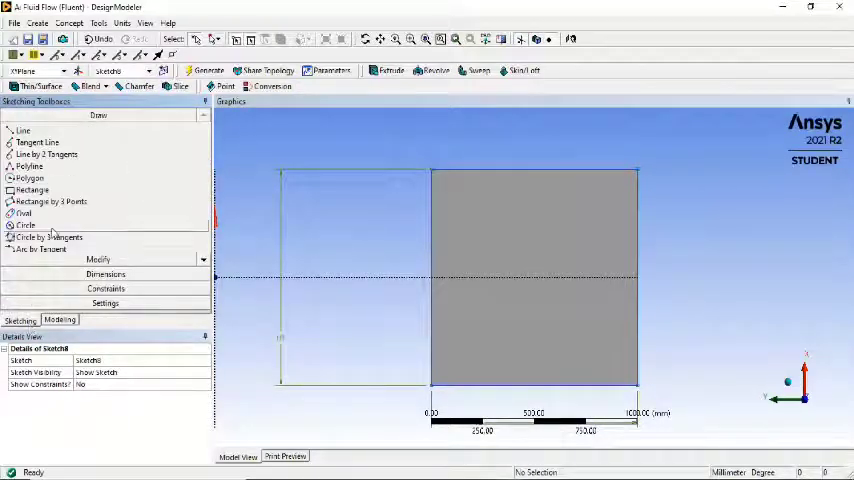
# - Draw a circle inside the square and dimension it with a 200 mm radius
pyautogui.click(25, 225)
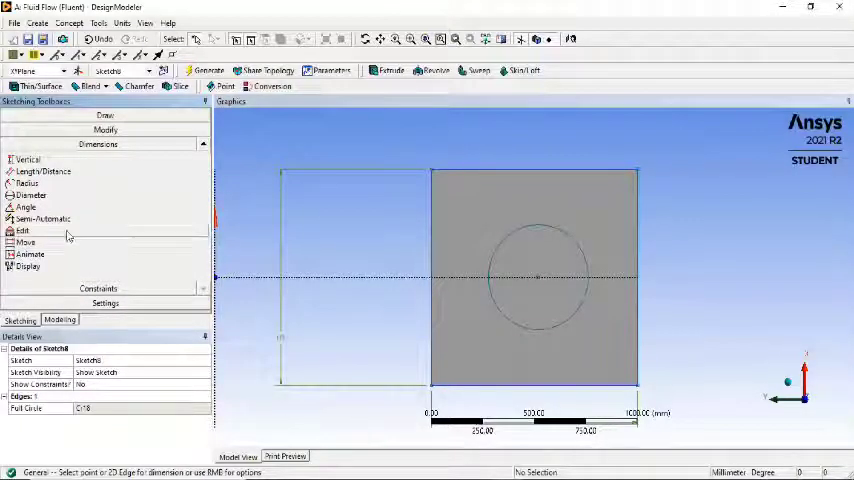
pyautogui.click(26, 183)
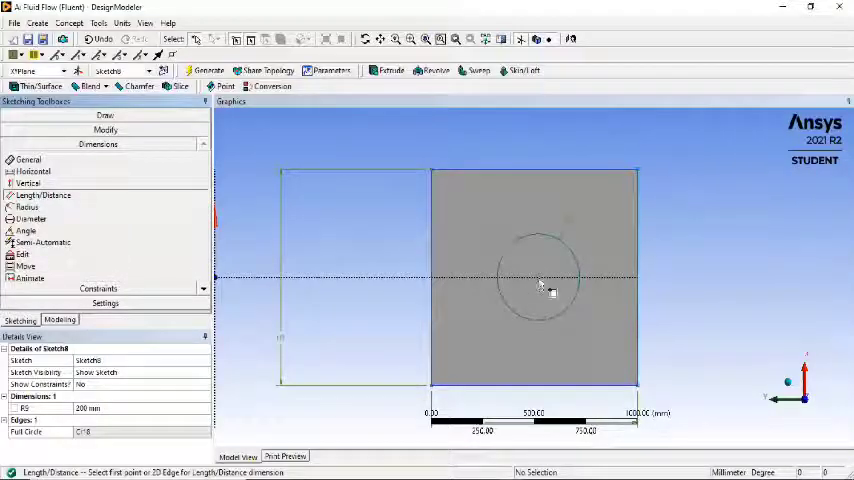
pyautogui.moveTo(460, 236)
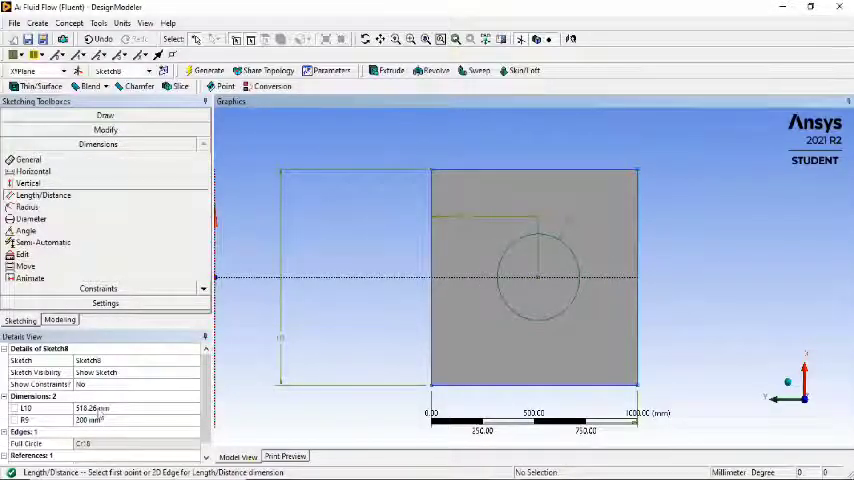
pyautogui.moveTo(417, 243)
pyautogui.write('300')
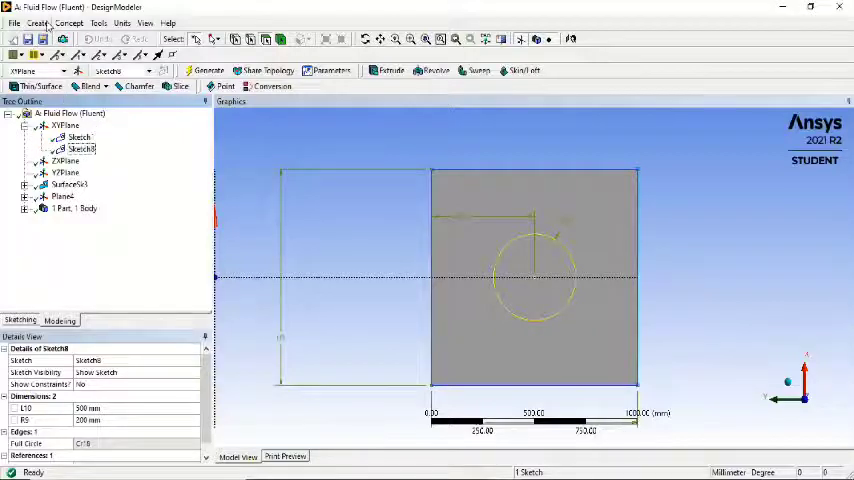
# - Generate a Surfaces From Sketches body from the circle sketch with Add Frozen operation
pyautogui.click(69, 23)
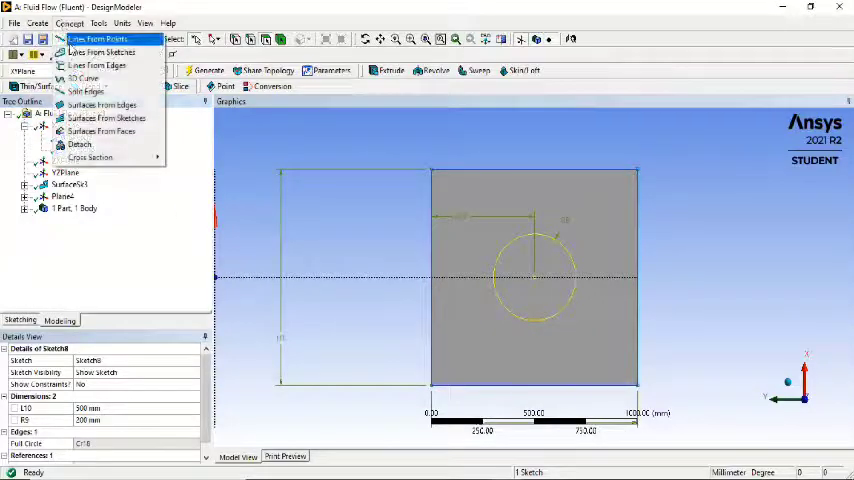
pyautogui.click(106, 118)
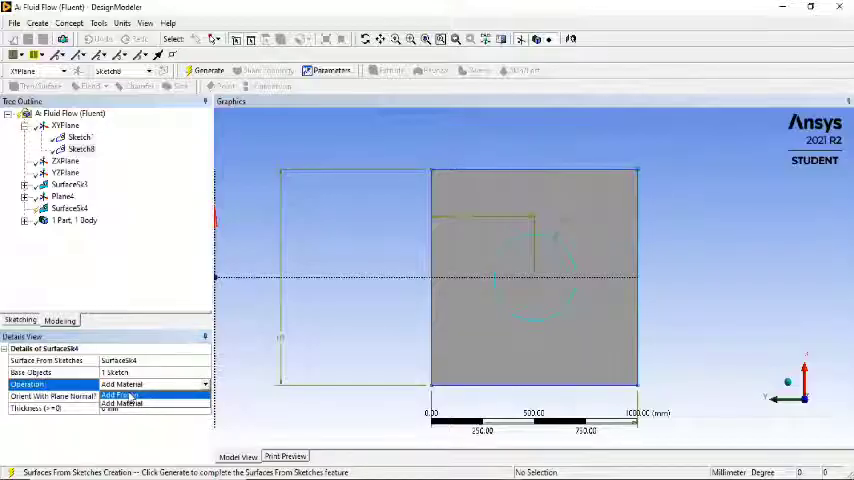
pyautogui.click(120, 401)
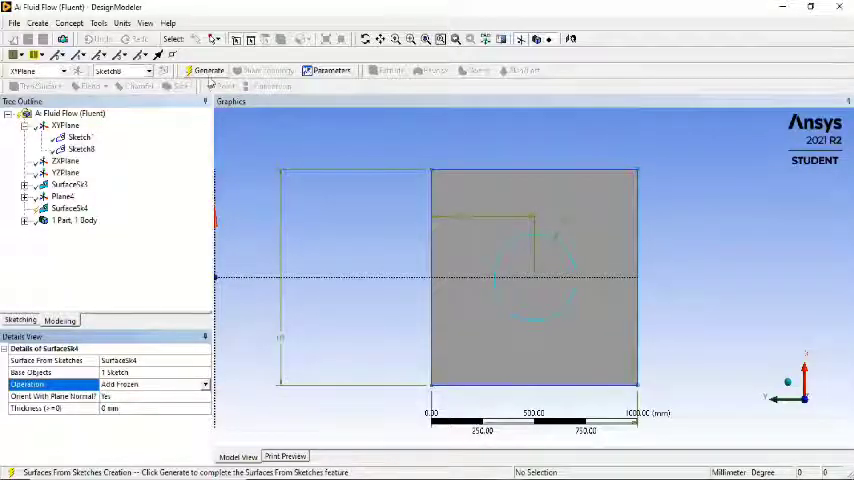
pyautogui.click(208, 70)
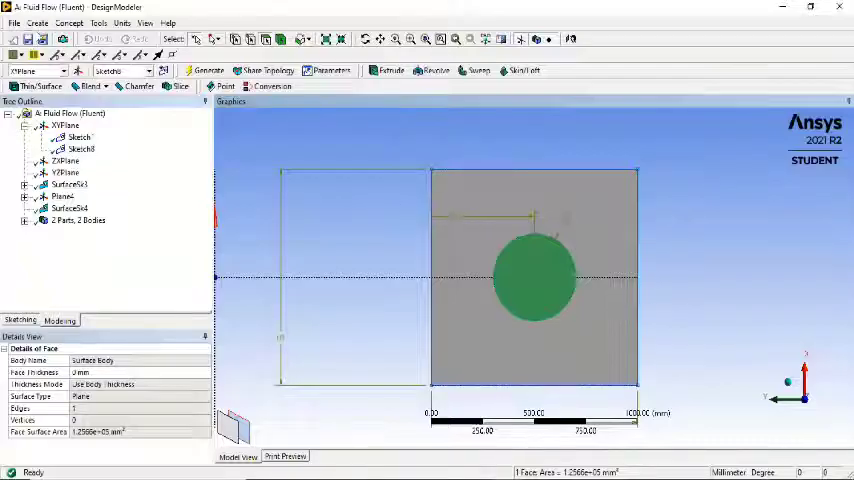
# - Boolean-subtract the circle body from the square target and generate the hole
pyautogui.click(38, 23)
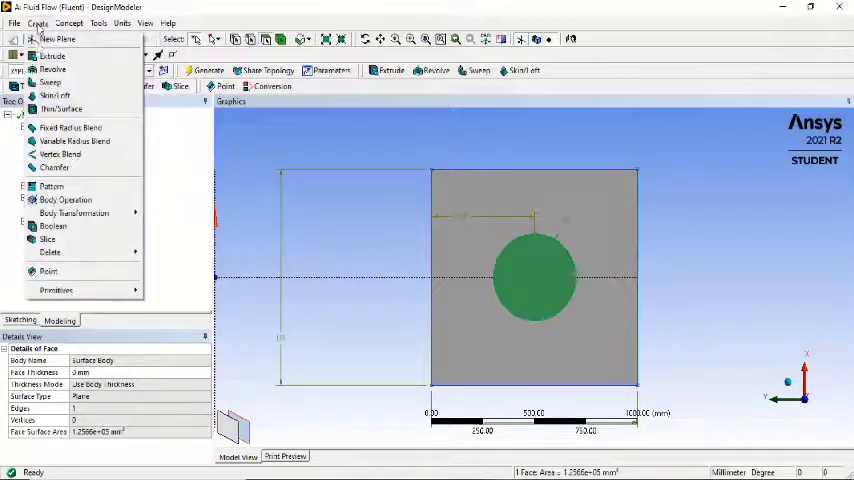
pyautogui.click(53, 226)
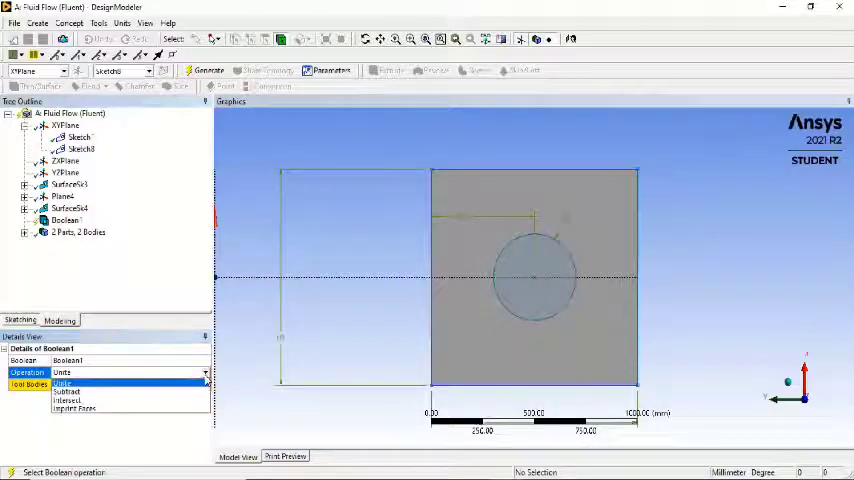
pyautogui.moveTo(150, 400)
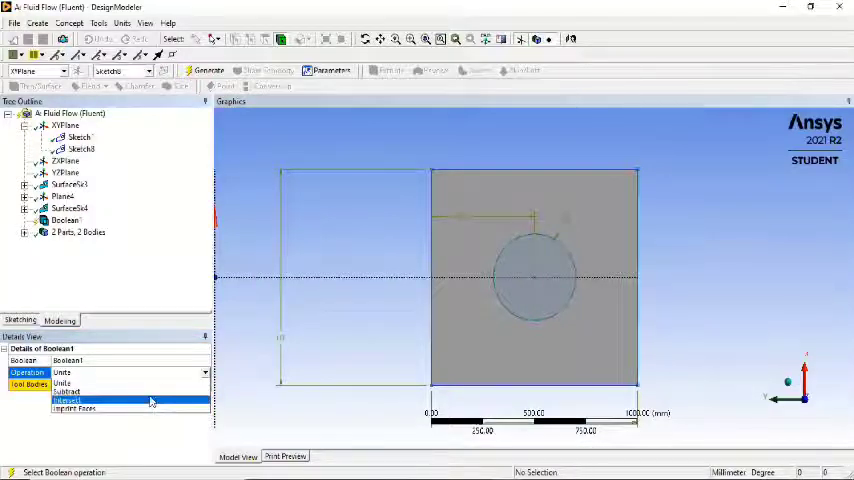
pyautogui.click(66, 391)
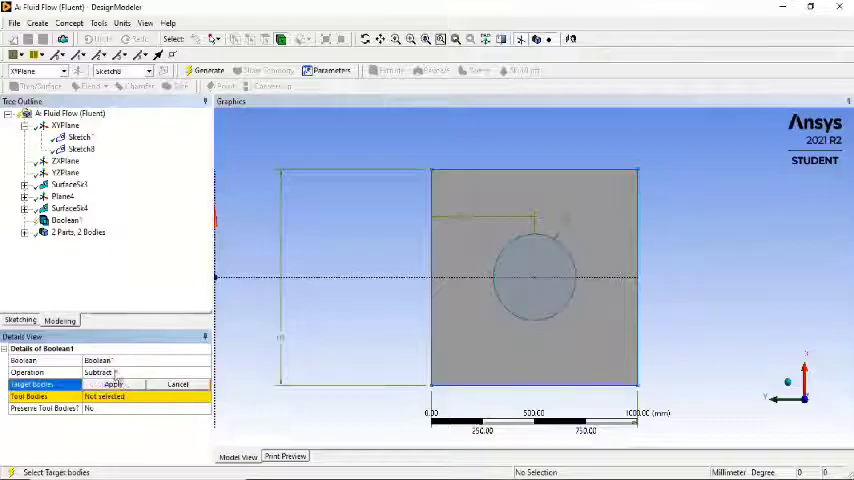
pyautogui.click(535, 275)
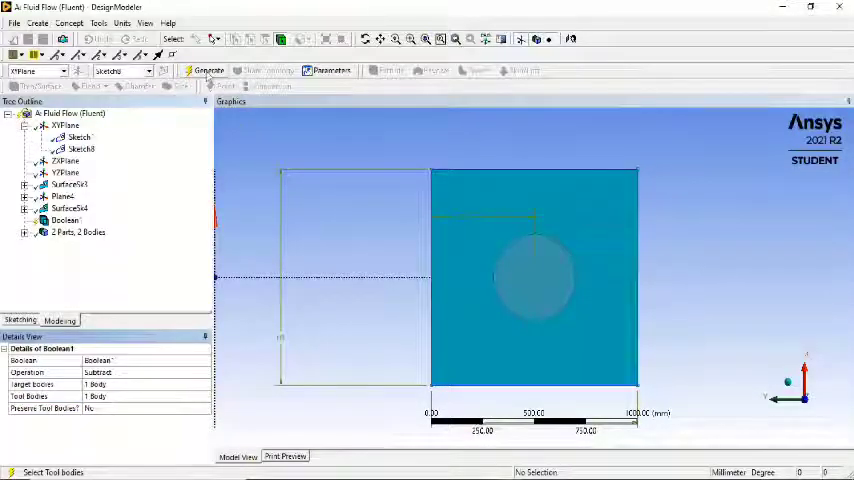
pyautogui.click(209, 70)
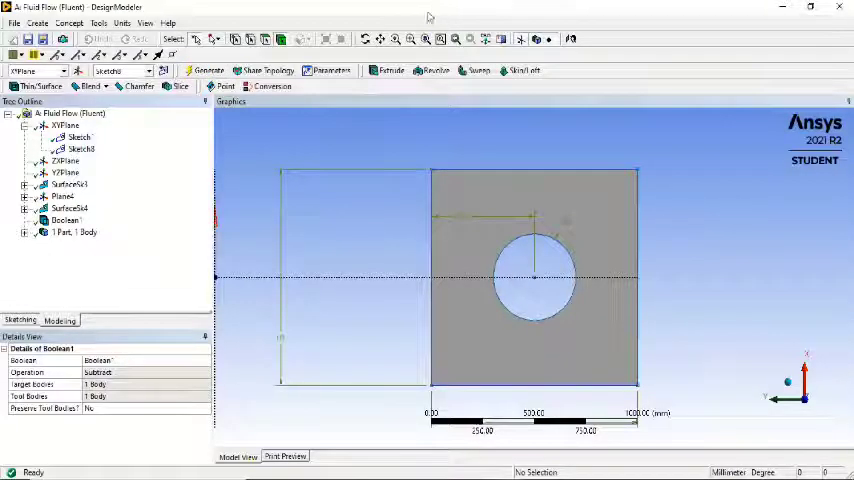
pyautogui.moveTo(535, 275); pyautogui.dragTo(460, 200)
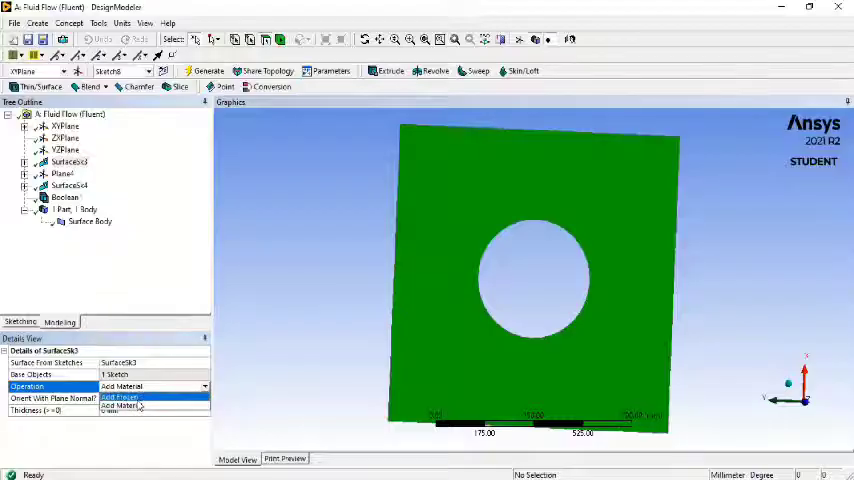
pyautogui.click(120, 398)
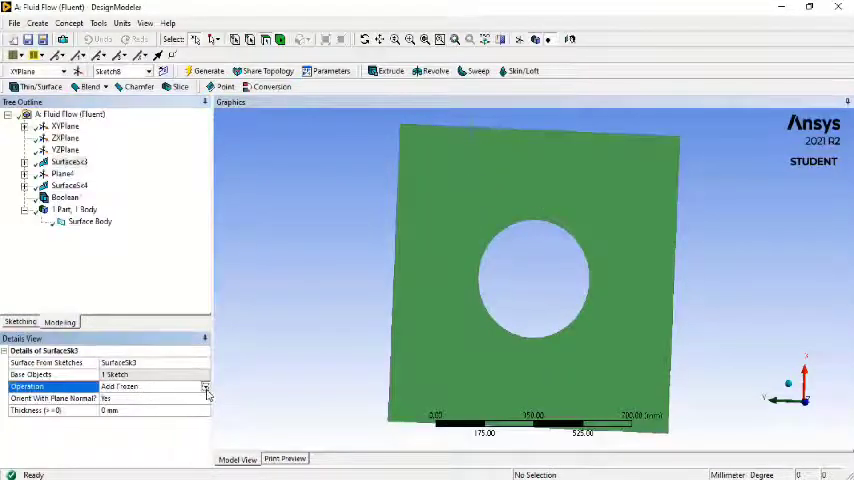
pyautogui.click(150, 386)
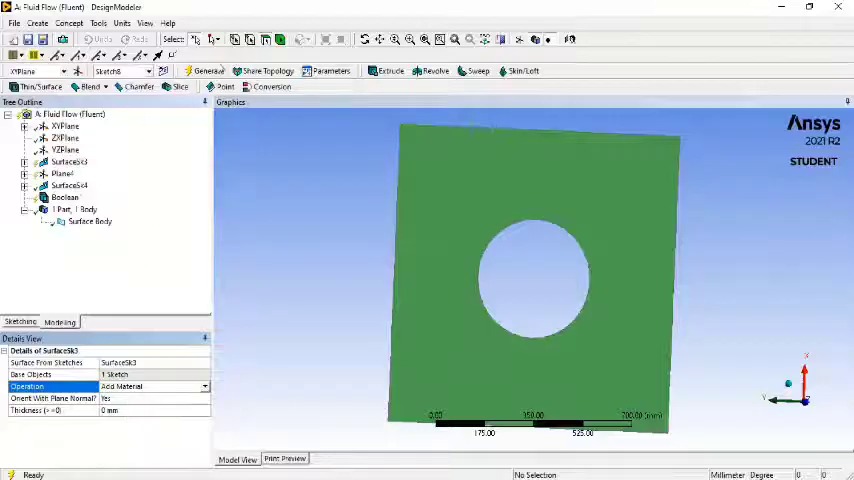
pyautogui.click(208, 70)
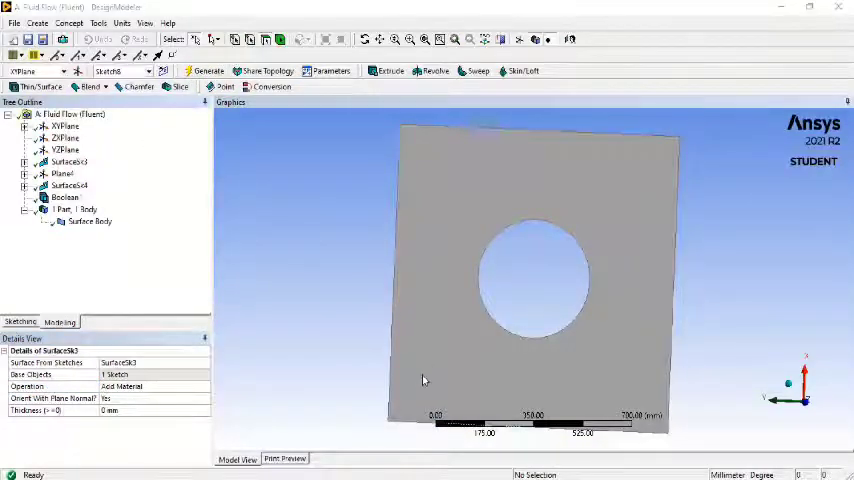
# - Create a new XY-plane sketch and draw two small circles near the corners
pyautogui.click(65, 126)
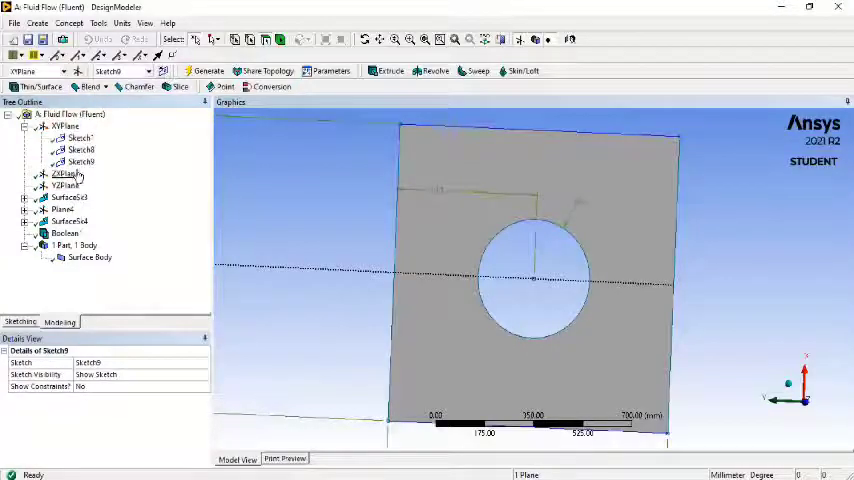
pyautogui.click(20, 321)
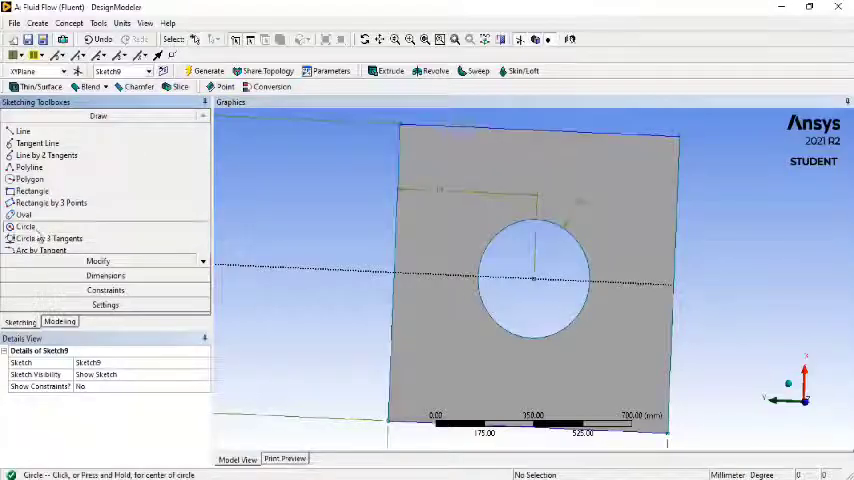
pyautogui.click(438, 165)
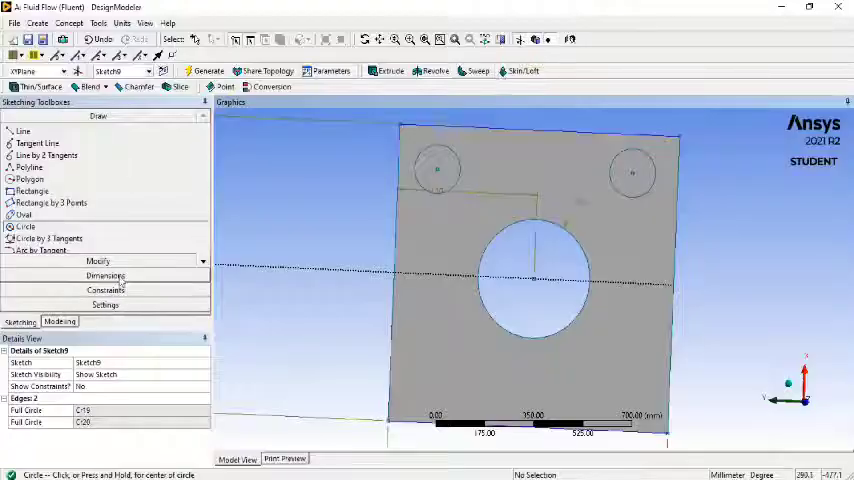
# - Make the two circles equal radius and dimension them 120 mm length, 80 mm radius
pyautogui.click(105, 290)
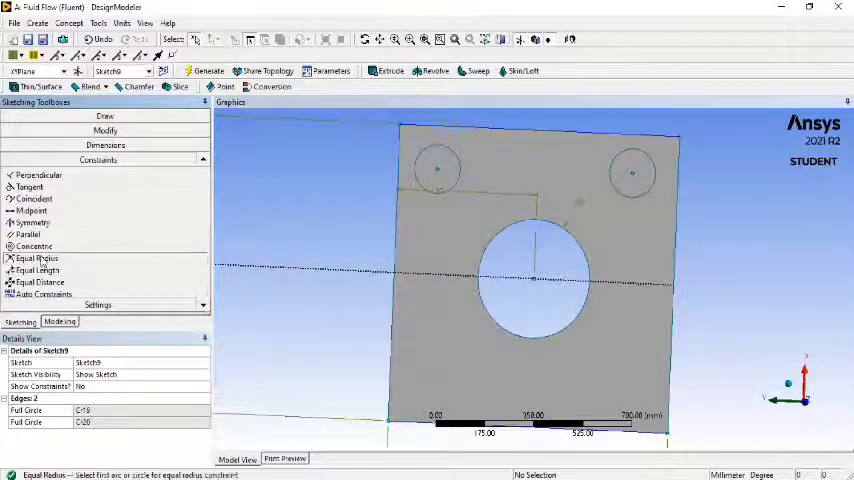
pyautogui.click(438, 167)
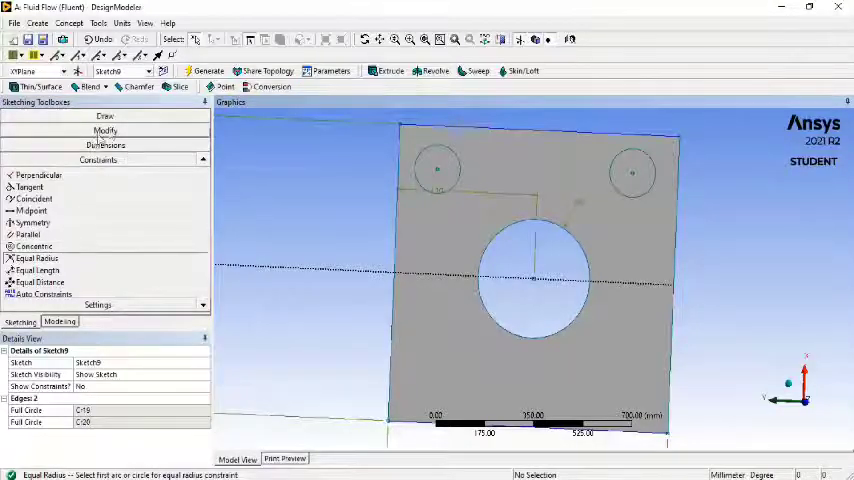
pyautogui.click(98, 145)
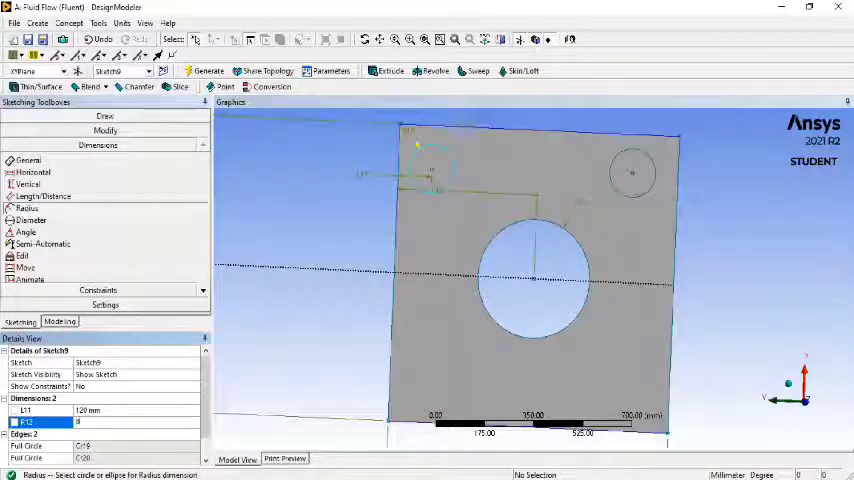
pyautogui.write('80 mm')
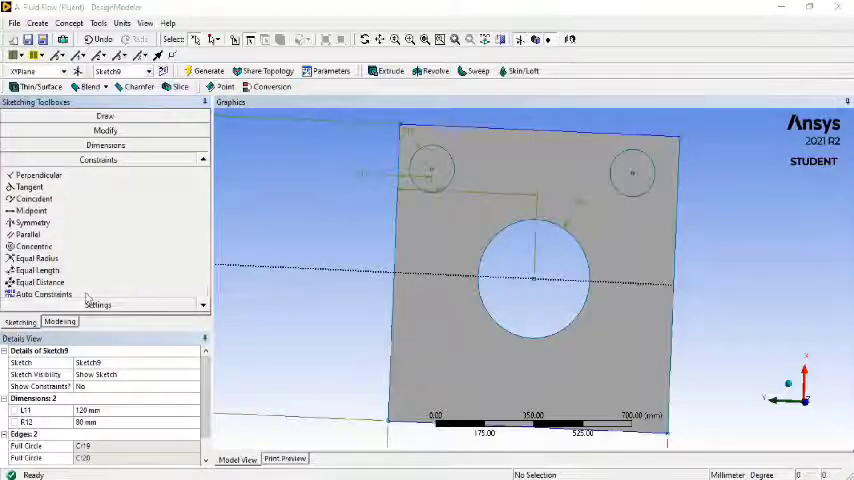
# - Start Surfaces From Sketches using Sketch9 as the base sketch
pyautogui.click(36, 270)
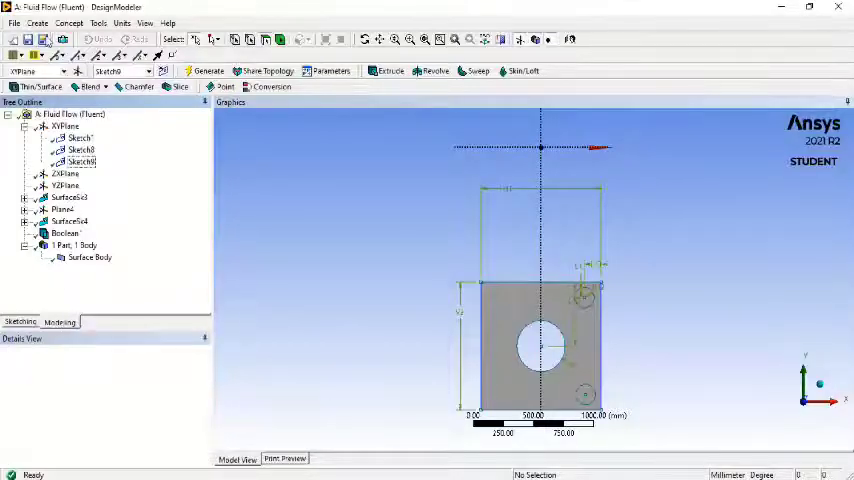
pyautogui.click(37, 23)
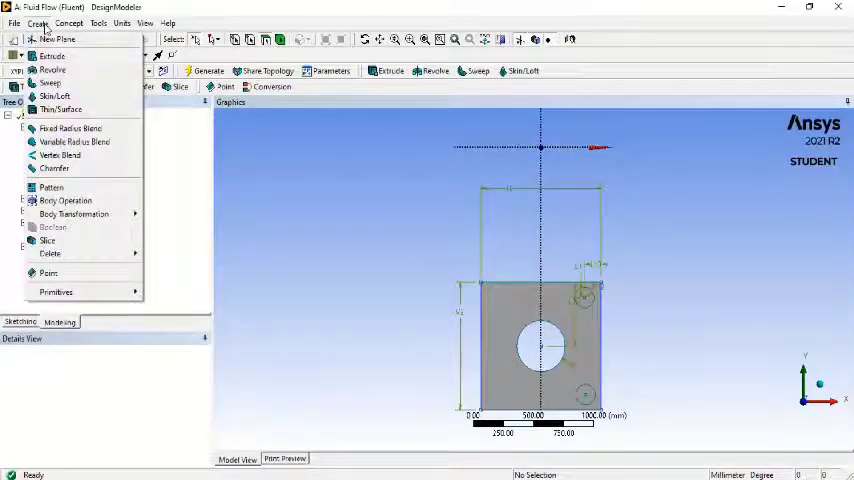
pyautogui.click(69, 23)
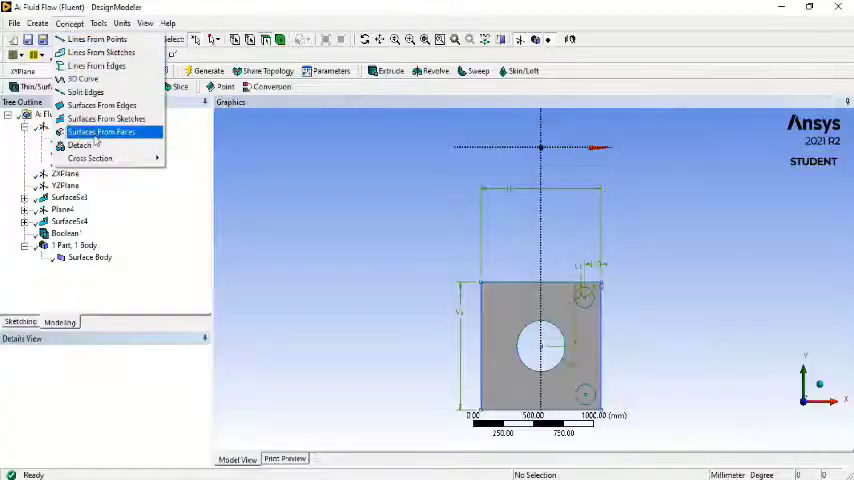
pyautogui.click(106, 119)
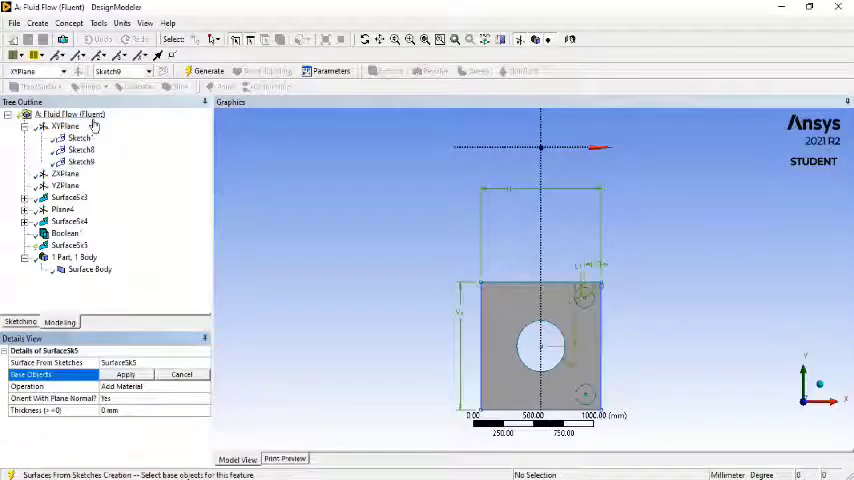
pyautogui.click(80, 162)
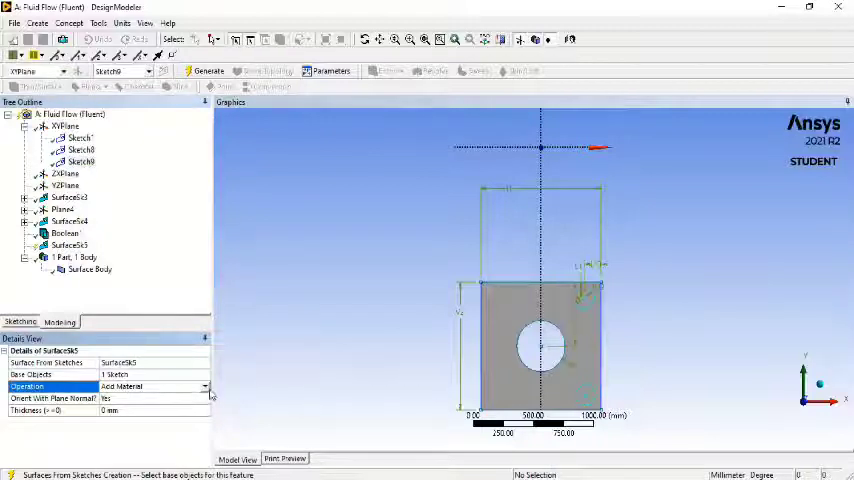
# - Set the operation to Add Frozen, generate the two circle surfaces, and select the square plate
pyautogui.click(204, 387)
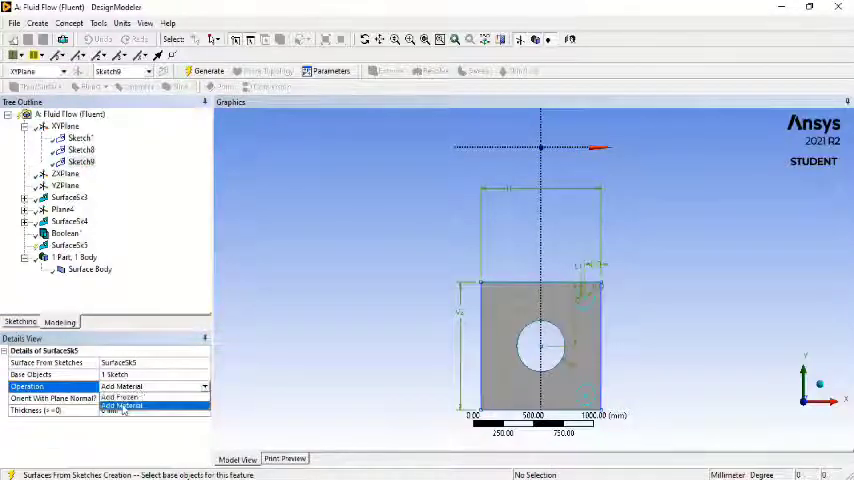
pyautogui.click(122, 410)
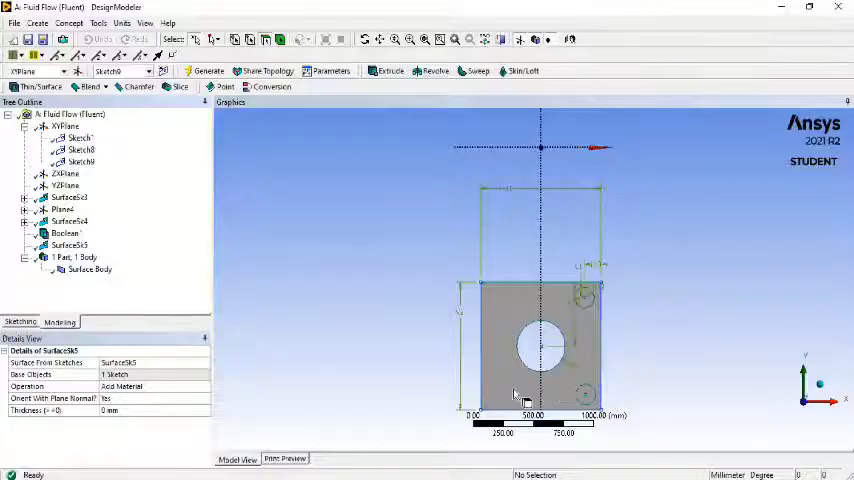
pyautogui.click(540, 350)
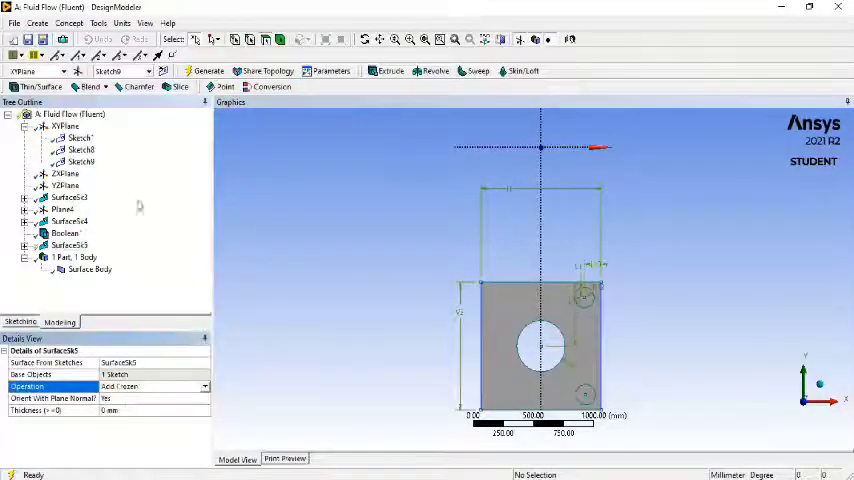
pyautogui.click(207, 71)
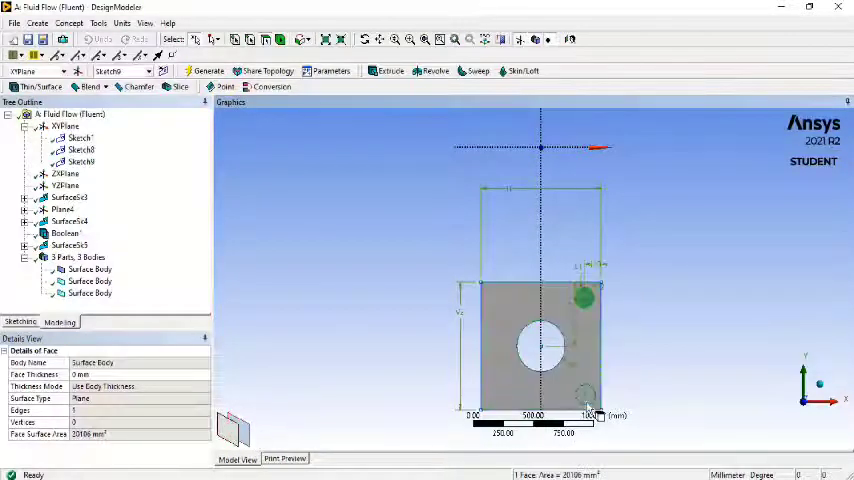
pyautogui.click(540, 345)
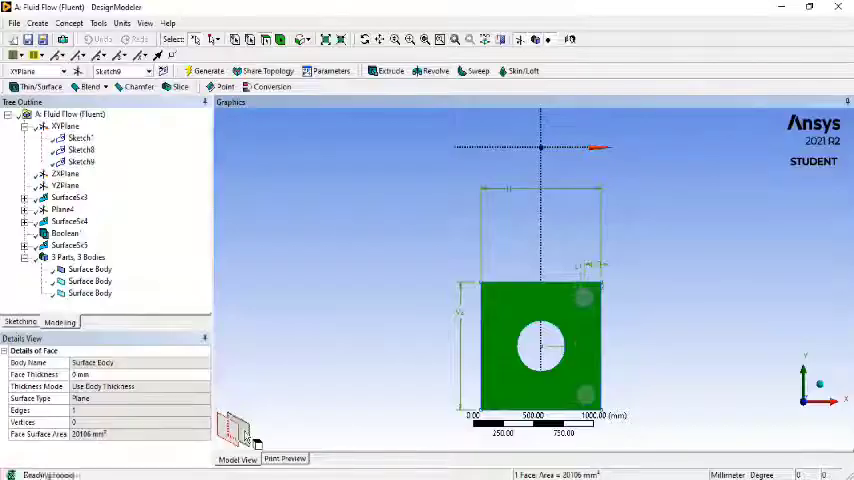